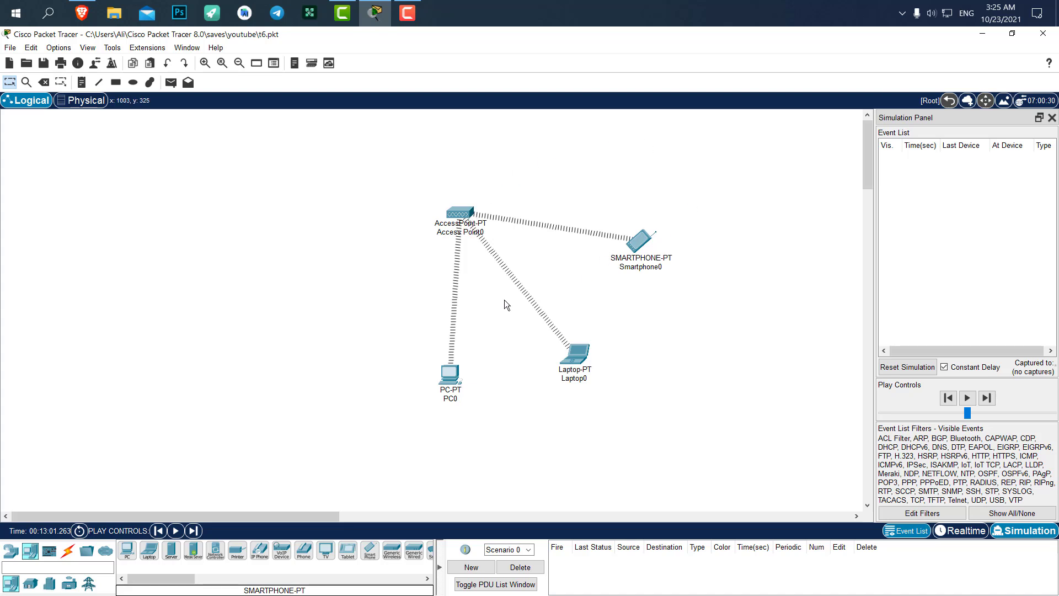
{"action": "mouse_move", "coordinate": [838, 260]}
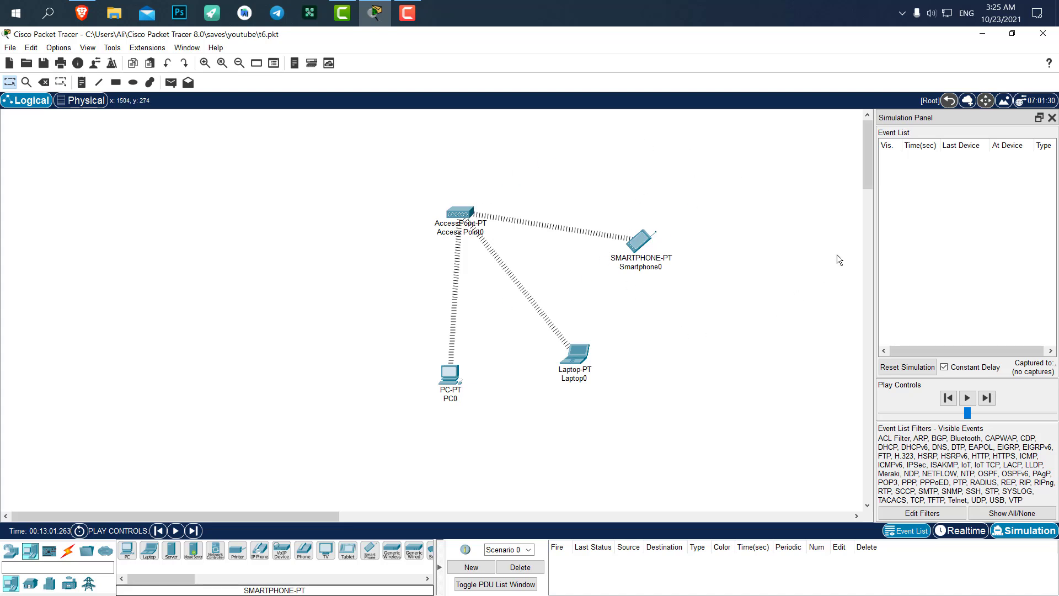
{"action": "mouse_move", "coordinate": [757, 204]}
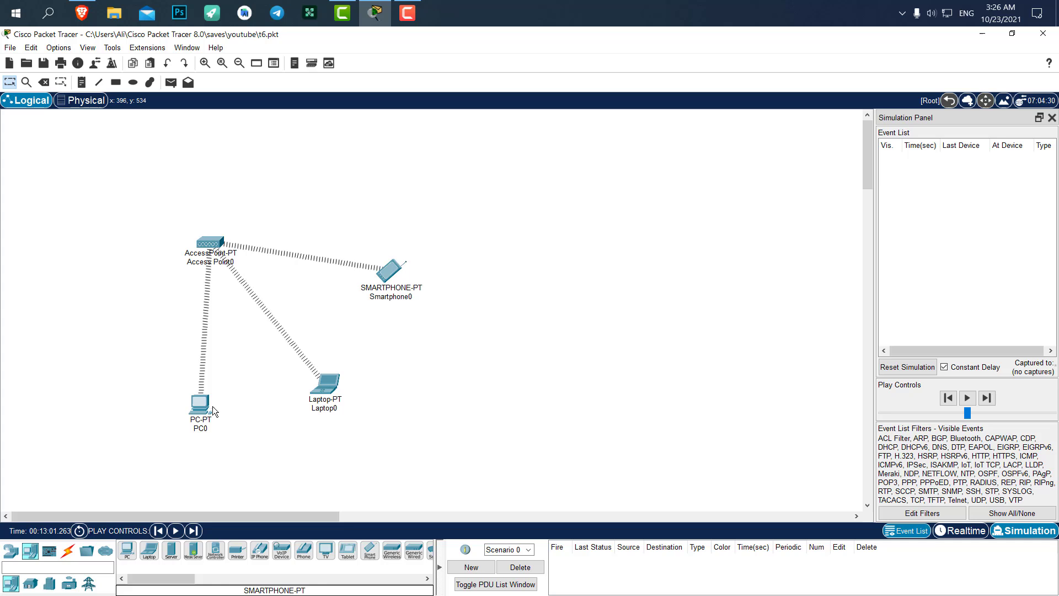
Step: Move PC0 beside the access point and rearrange the wireless devices on the left of the workspace
{"action": "left_click_drag", "start_coordinate": [199, 404], "coordinate": [90, 270]}
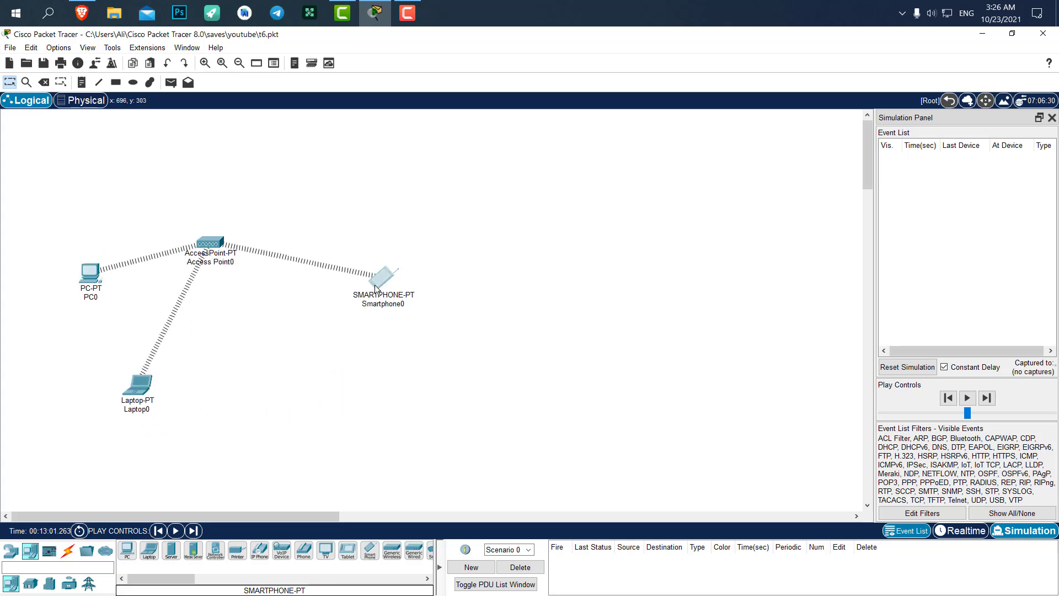
{"action": "left_click_drag", "start_coordinate": [383, 274], "coordinate": [210, 394]}
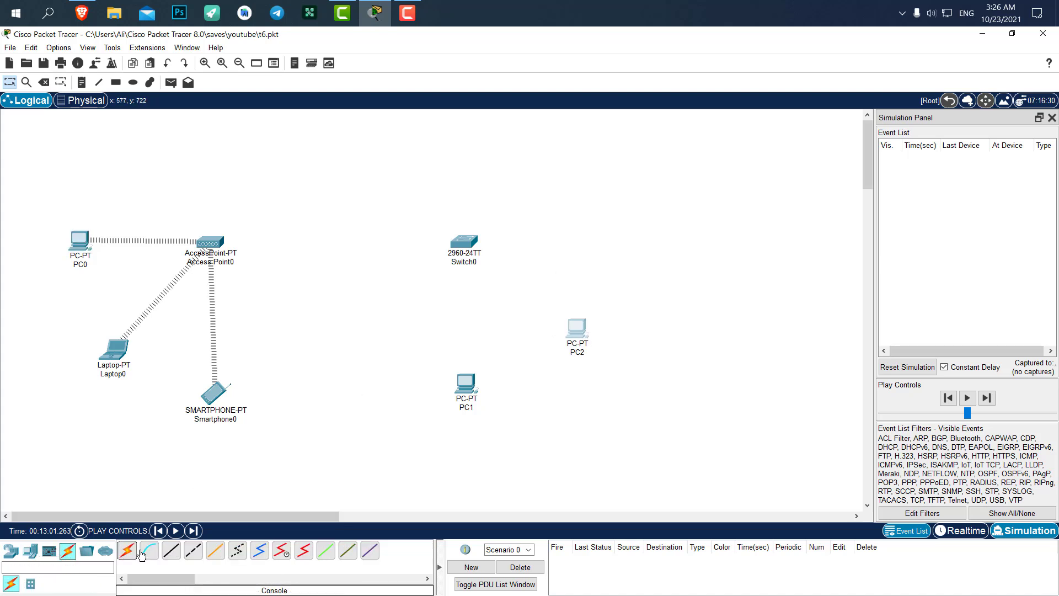
Step: Cable the access point, PC1 and PC2 to the 2960 switch with automatic connections
{"action": "left_click", "coordinate": [125, 549]}
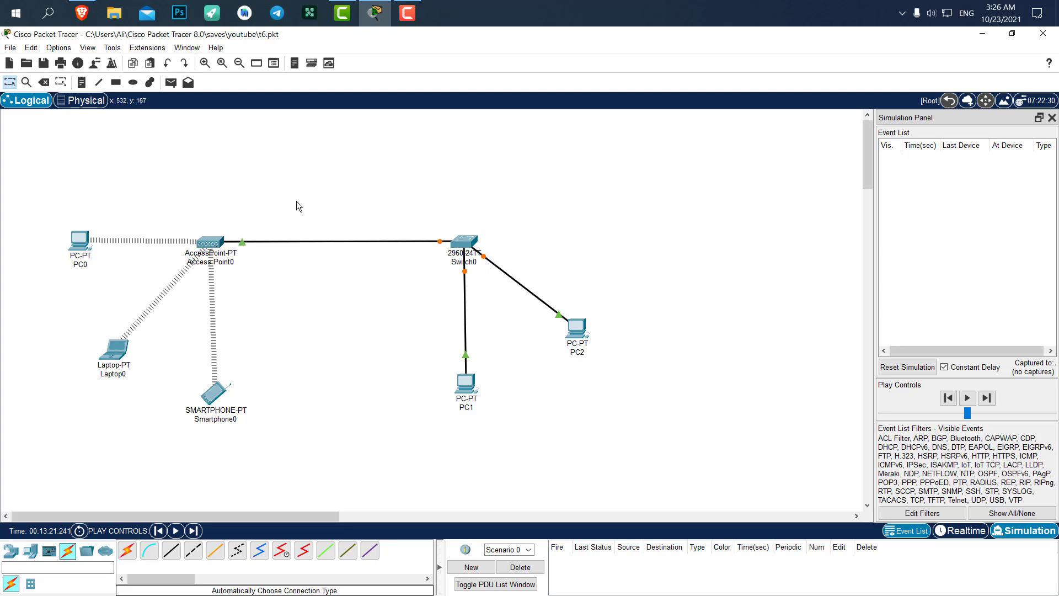
{"action": "mouse_move", "coordinate": [312, 206]}
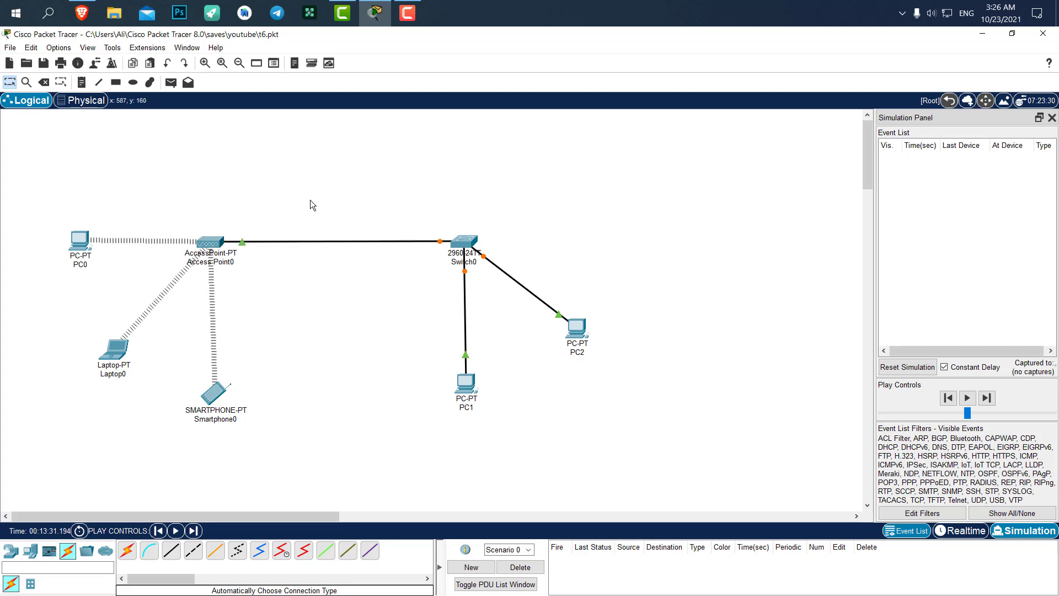
Step: Review Access Point0's Port 0 settings: port on, 100 Mbps, half duplex
{"action": "left_click", "coordinate": [209, 242]}
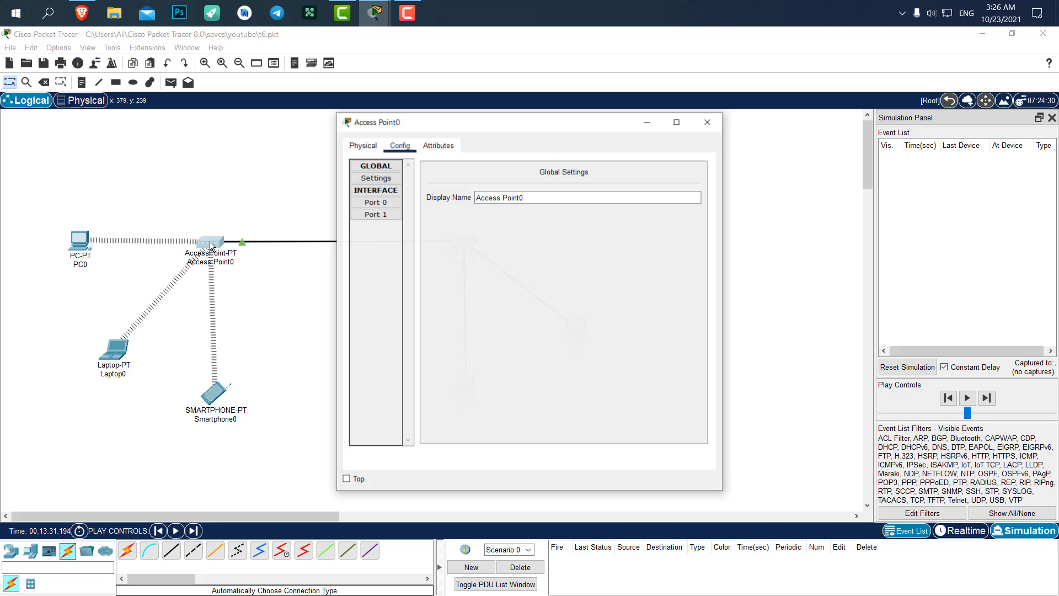
{"action": "left_click", "coordinate": [375, 202]}
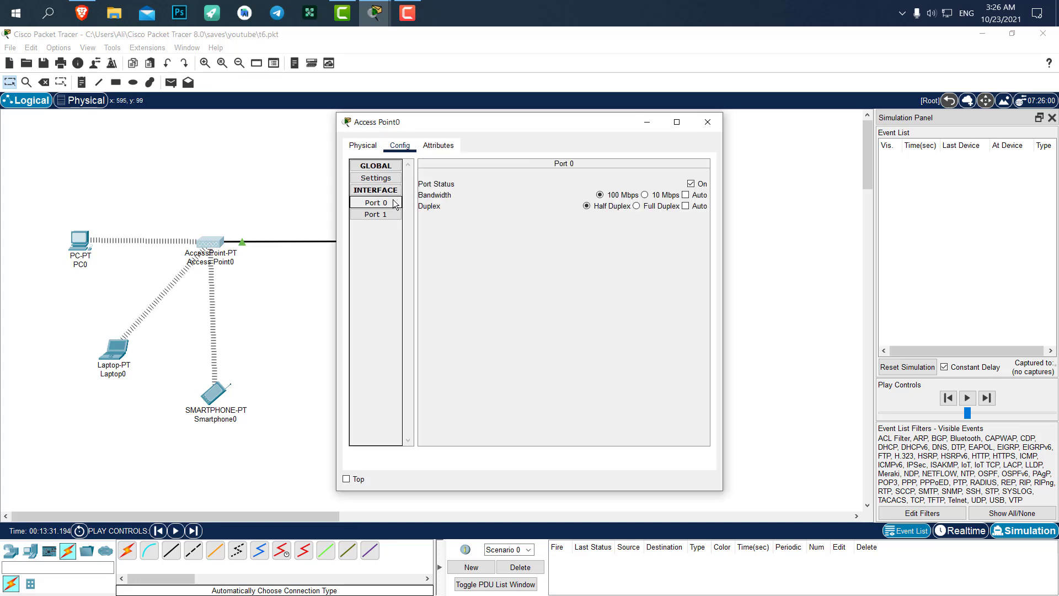
{"action": "mouse_move", "coordinate": [449, 189]}
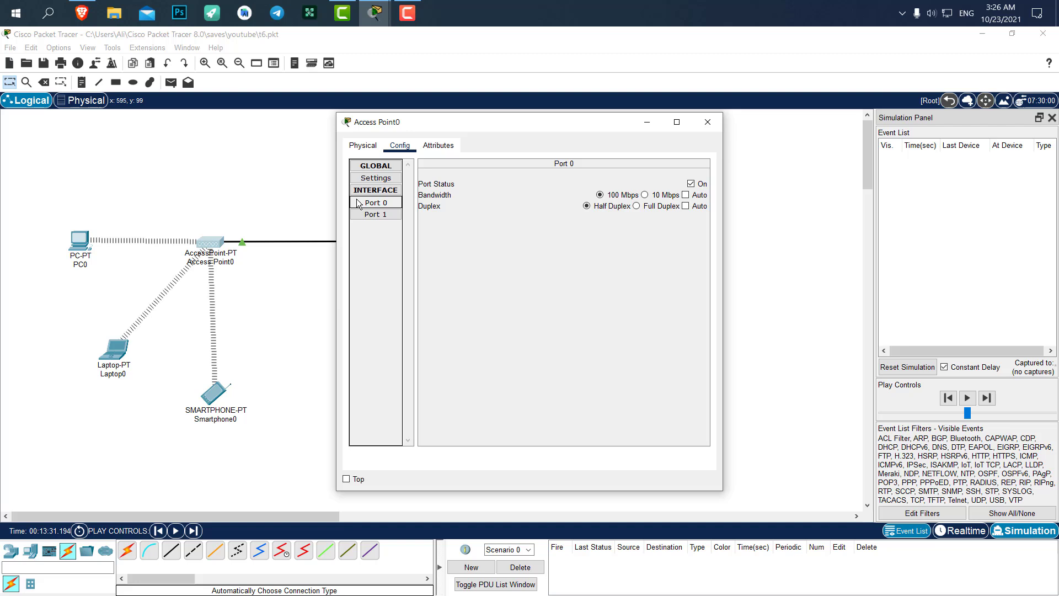
{"action": "left_click", "coordinate": [707, 122]}
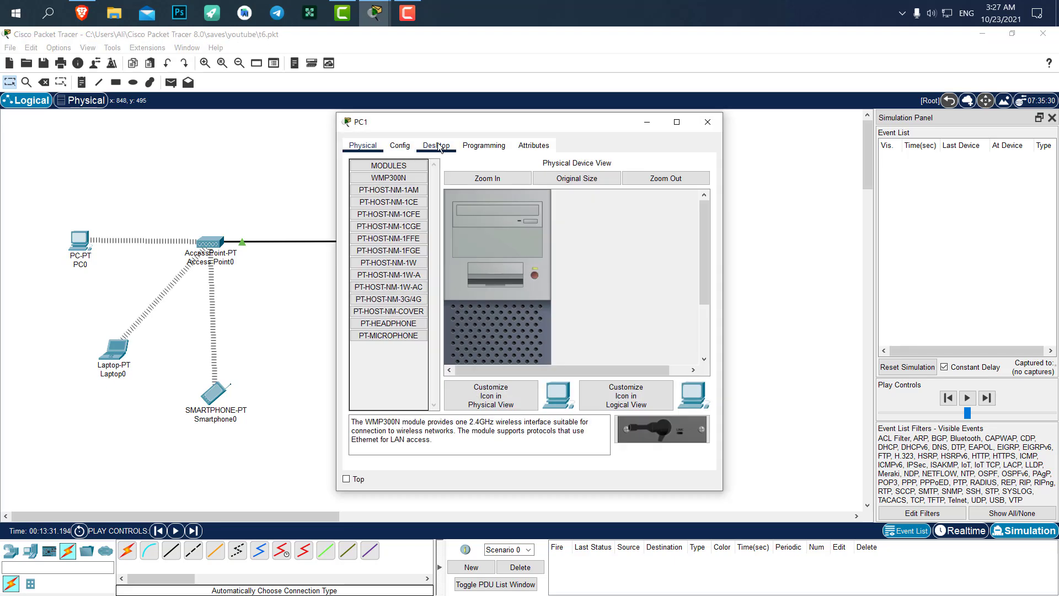
Step: Give PC1 a static IPv4 address and subnet mask in its IP Configuration
{"action": "left_click", "coordinate": [436, 145]}
{"action": "type", "text": "192.13"}
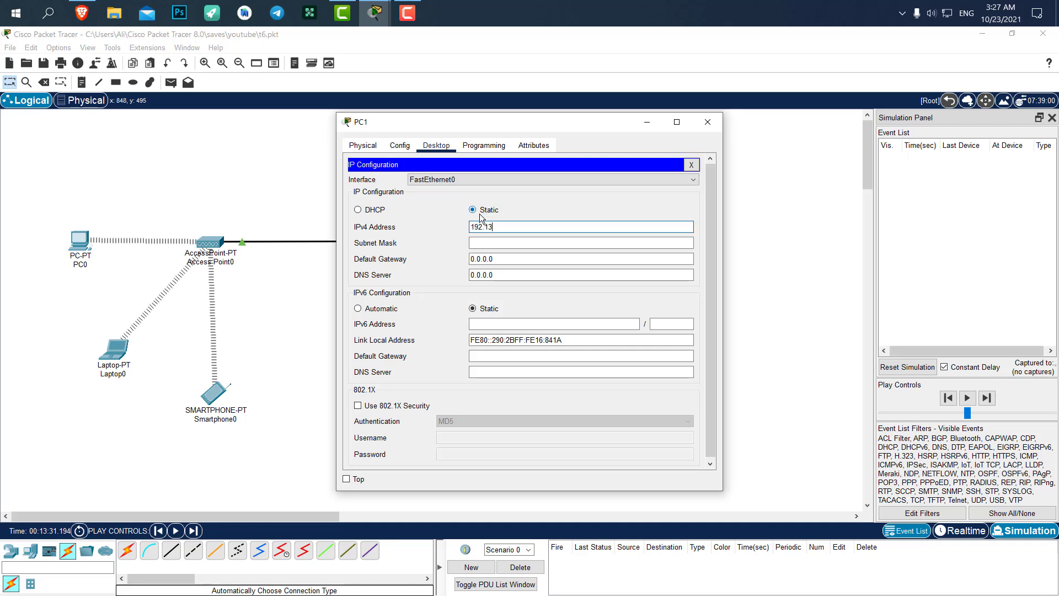
{"action": "key", "text": "BackSpace"}
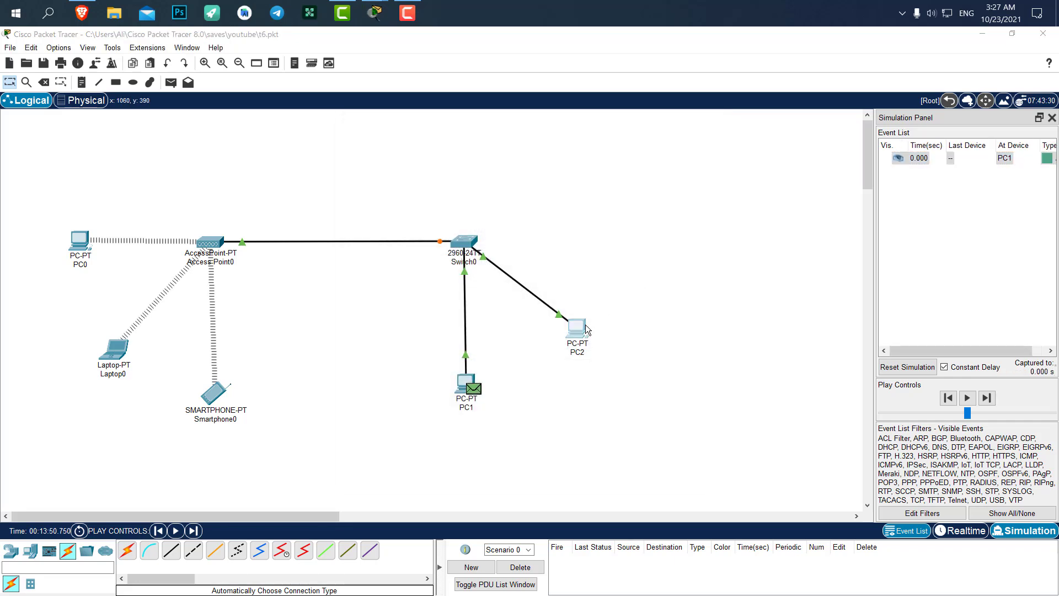
Step: Give PC2 static IPv4 address 192.168.1.6 with subnet mask 255.255.255.0 and close its window
{"action": "double_click", "coordinate": [574, 329]}
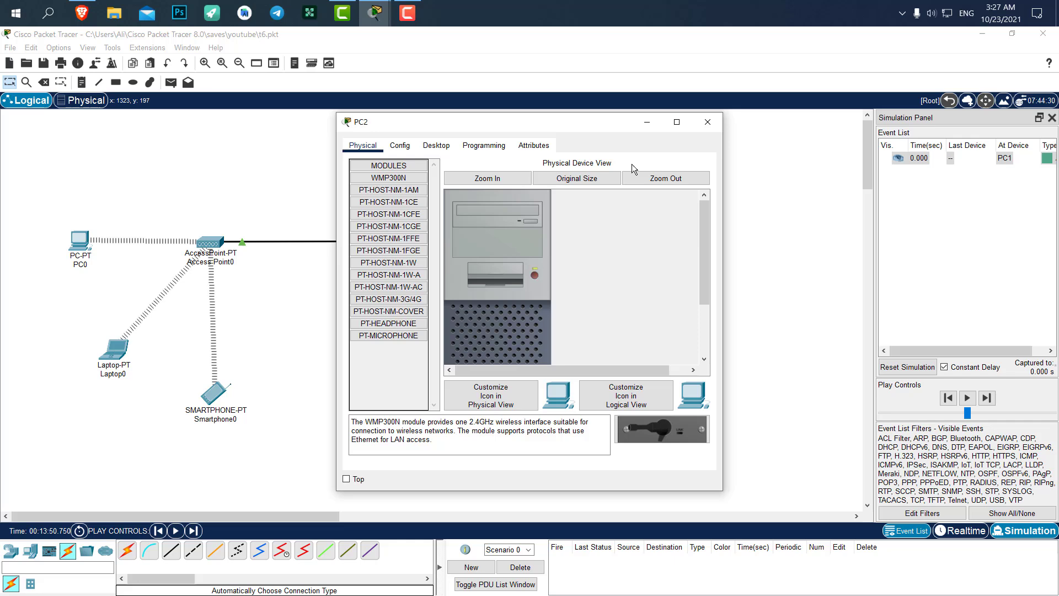
{"action": "left_click", "coordinate": [706, 122]}
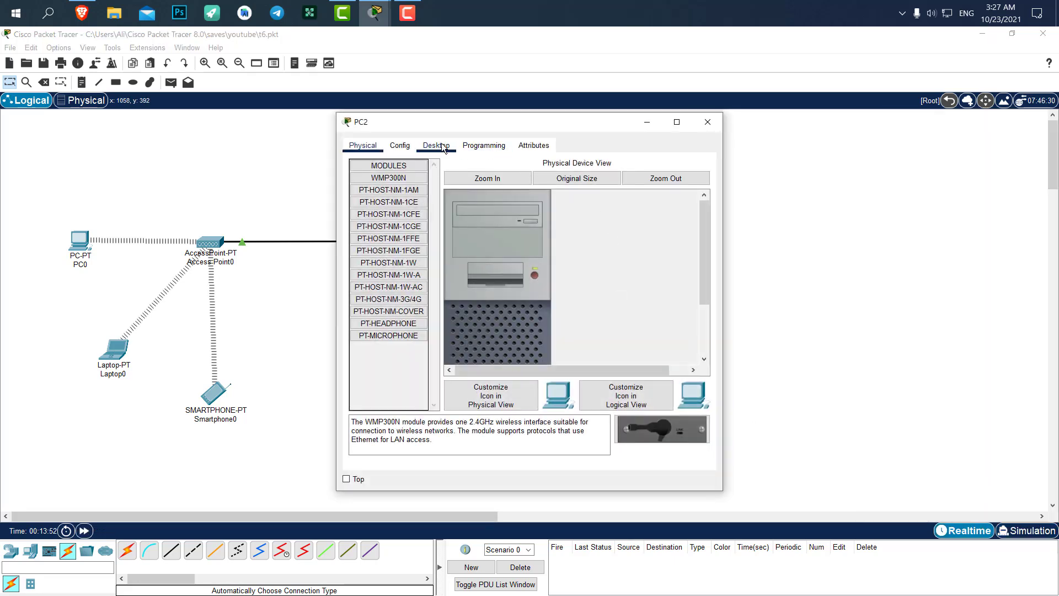
{"action": "left_click", "coordinate": [435, 145]}
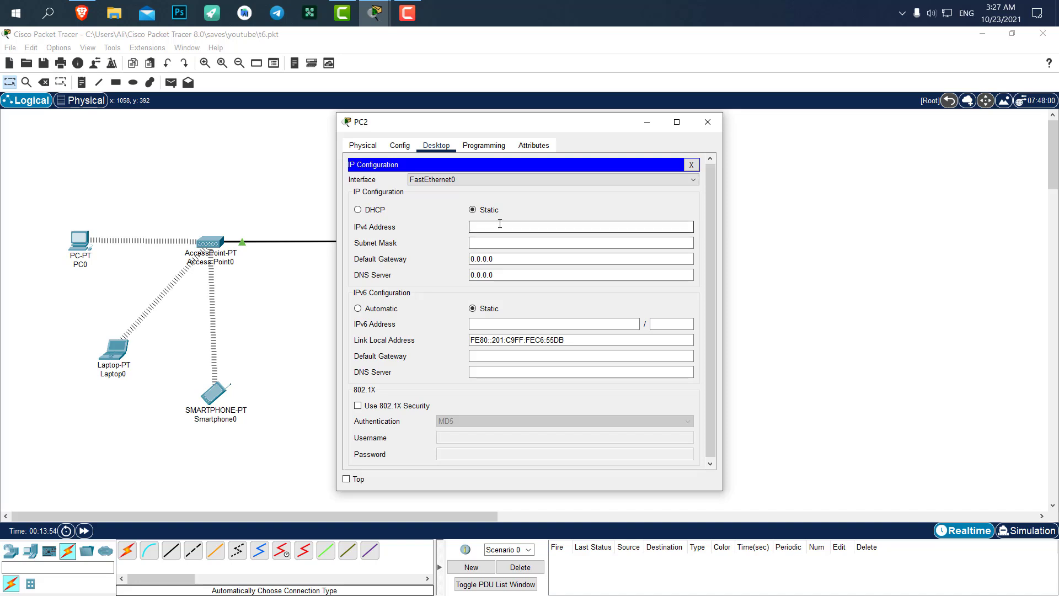
{"action": "type", "text": "192."}
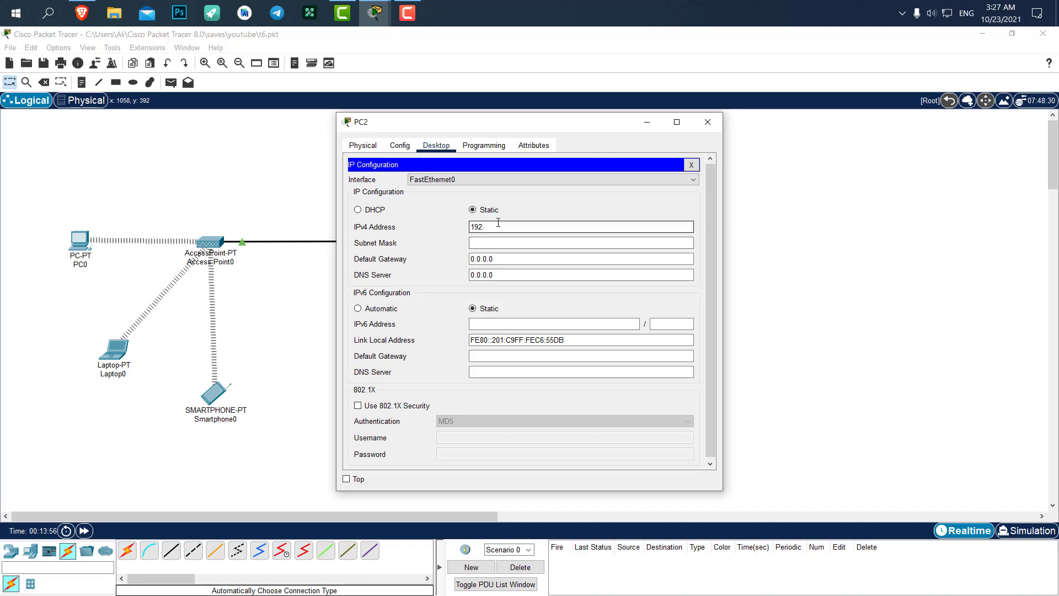
{"action": "type", "text": "168"}
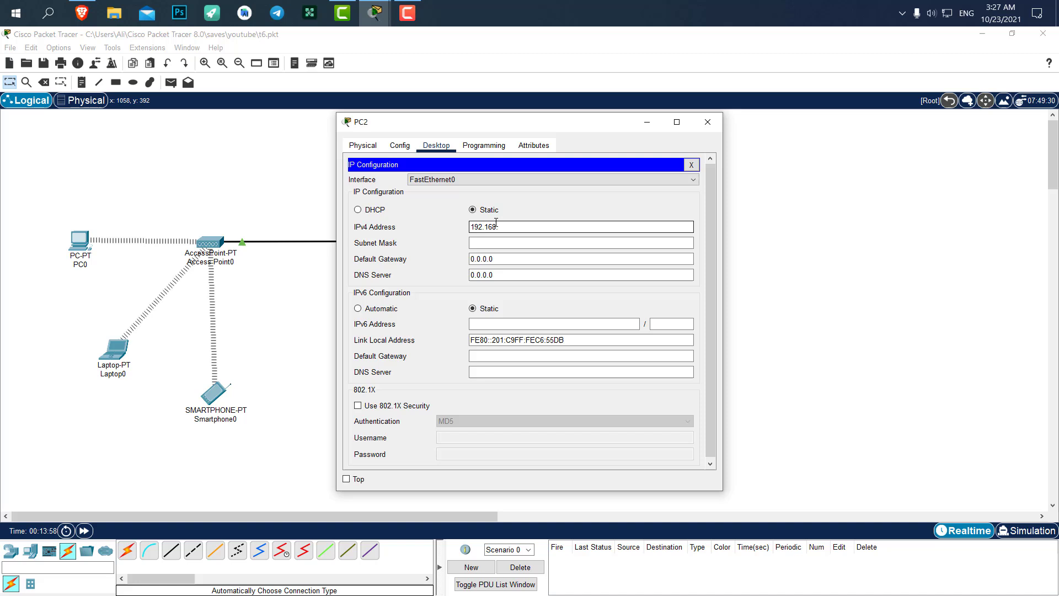
{"action": "left_click", "coordinate": [706, 122]}
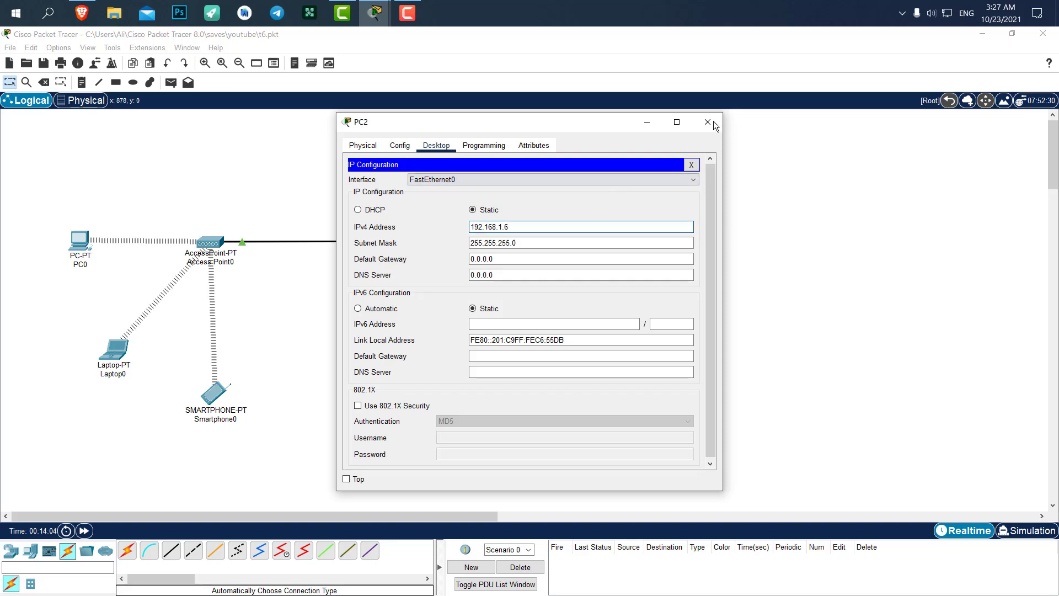
{"action": "left_click", "coordinate": [706, 122]}
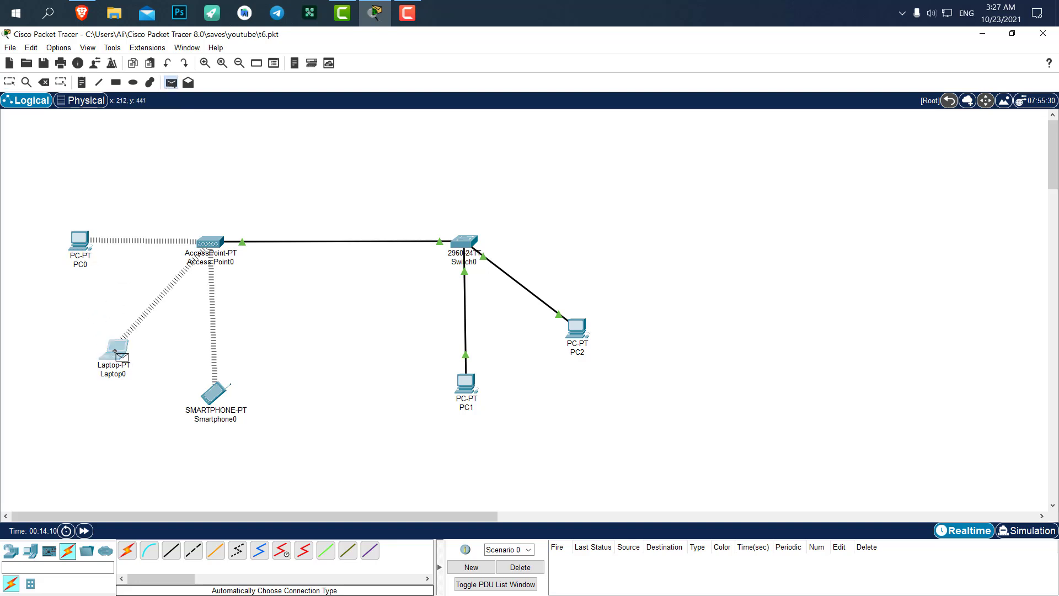
Step: Step the Laptop0→PC1 ICMP ping through the switch until it is Successful and the reply reaches the wireless devices
{"action": "left_click", "coordinate": [1025, 531]}
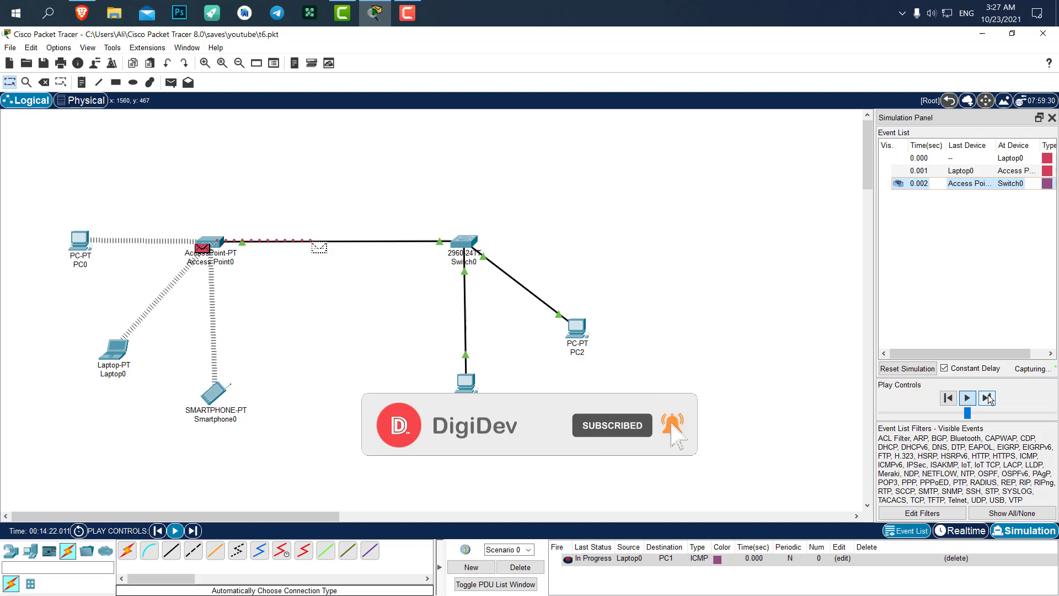
{"action": "left_click", "coordinate": [986, 397]}
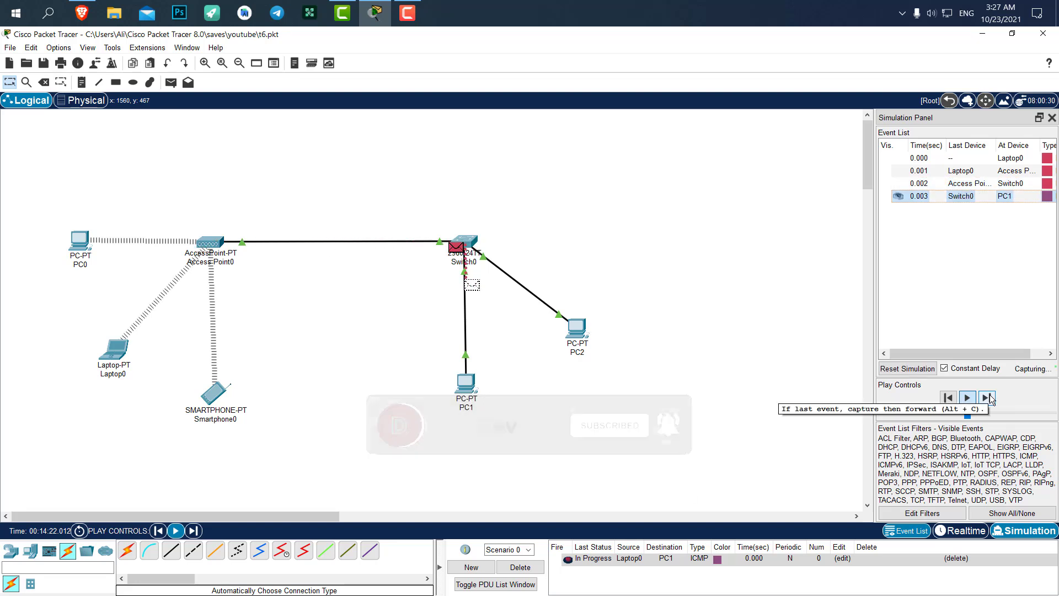
{"action": "left_click", "coordinate": [986, 397]}
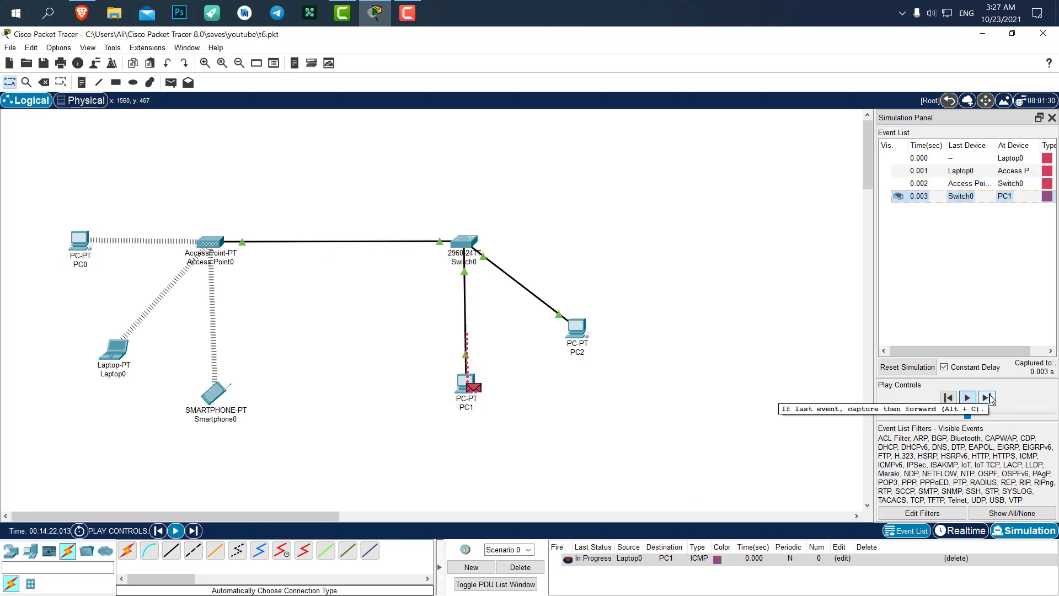
{"action": "left_click", "coordinate": [986, 397]}
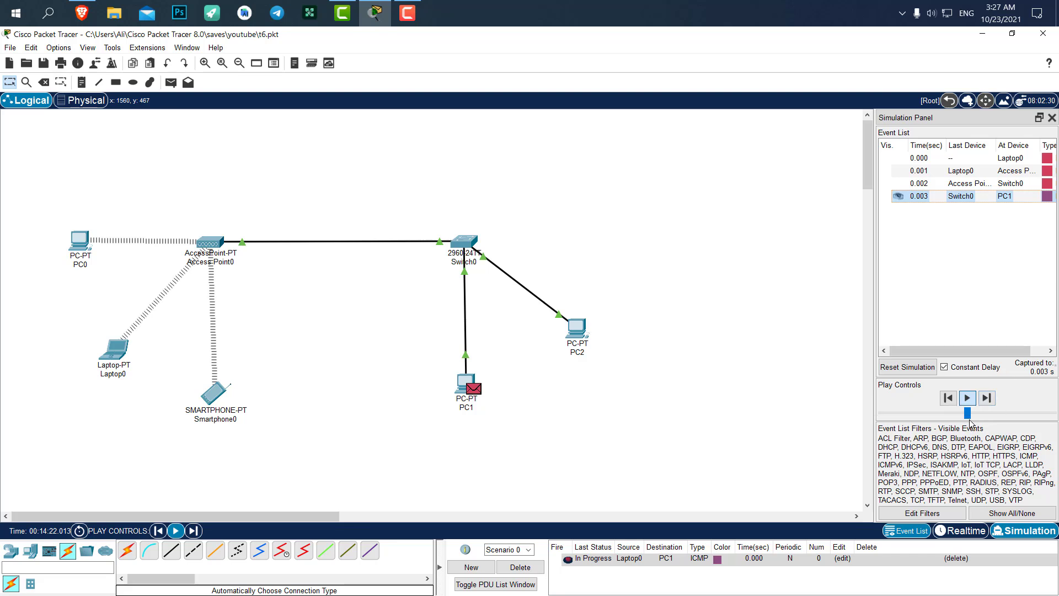
{"action": "left_click", "coordinate": [967, 398]}
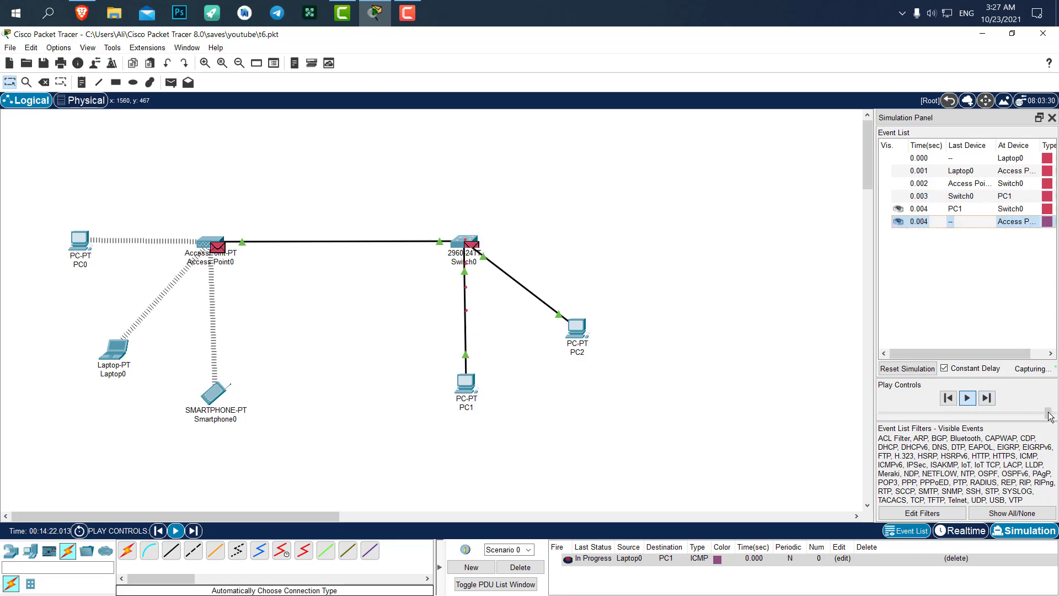
{"action": "left_click", "coordinate": [967, 398]}
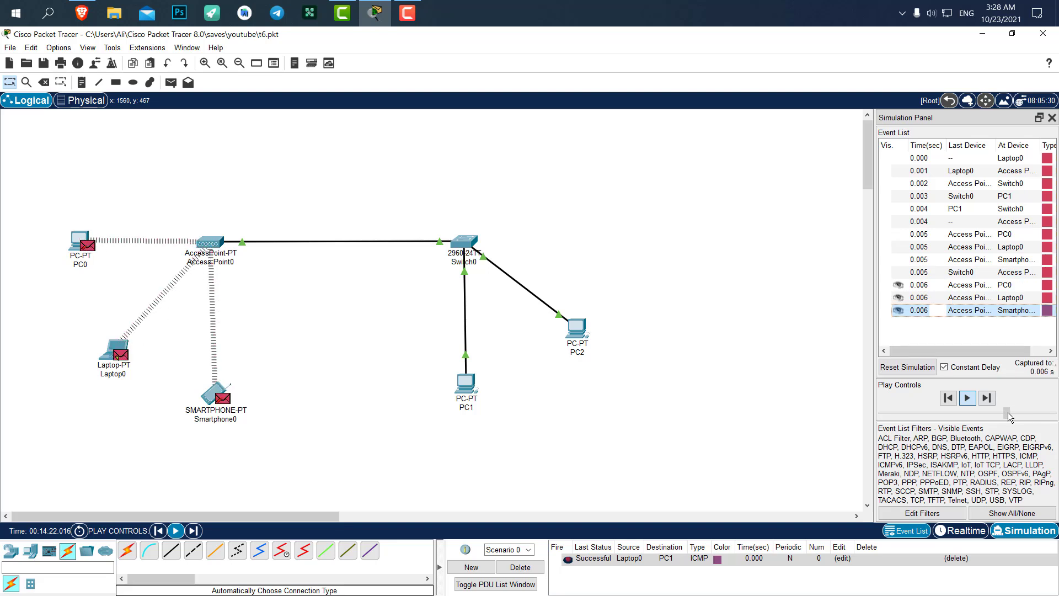
Step: Step through the extra switch-originated broadcasts reaching PC1, PC2 and the wireless devices up to 5.369 s
{"action": "left_click", "coordinate": [966, 398]}
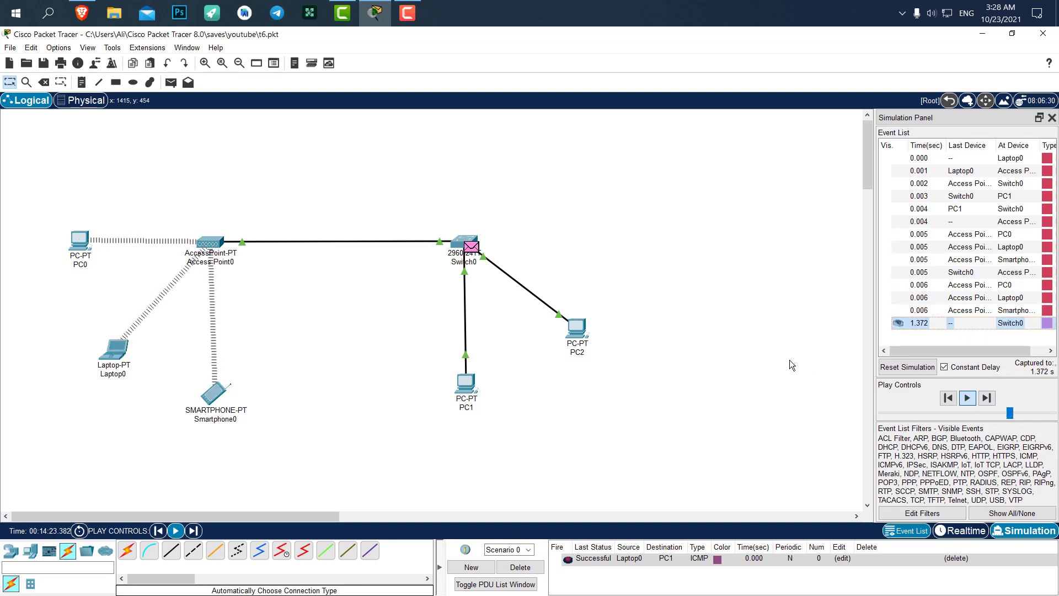
{"action": "left_click", "coordinate": [986, 398]}
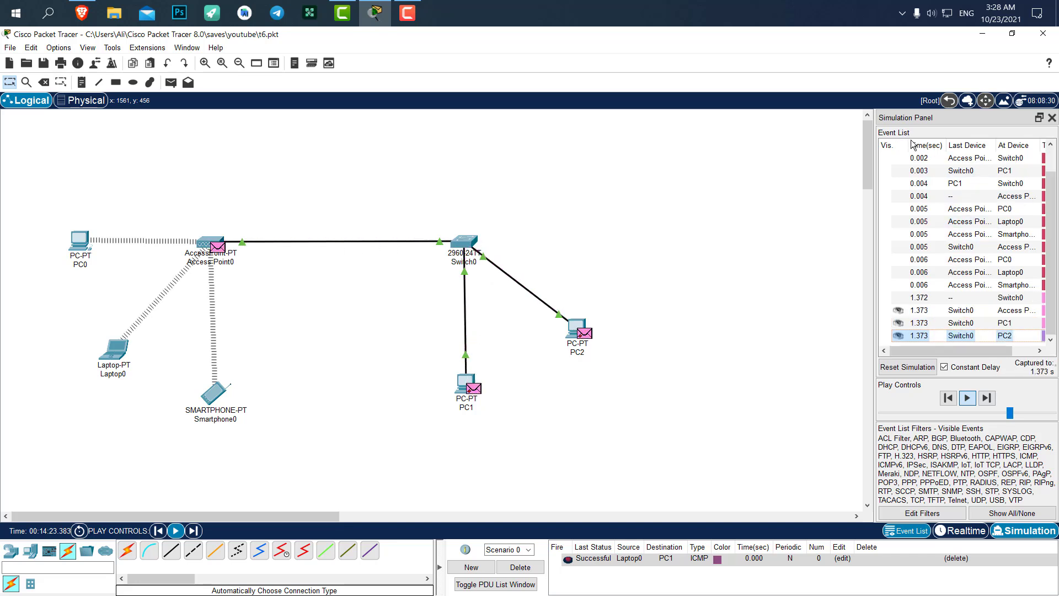
{"action": "left_click", "coordinate": [967, 398]}
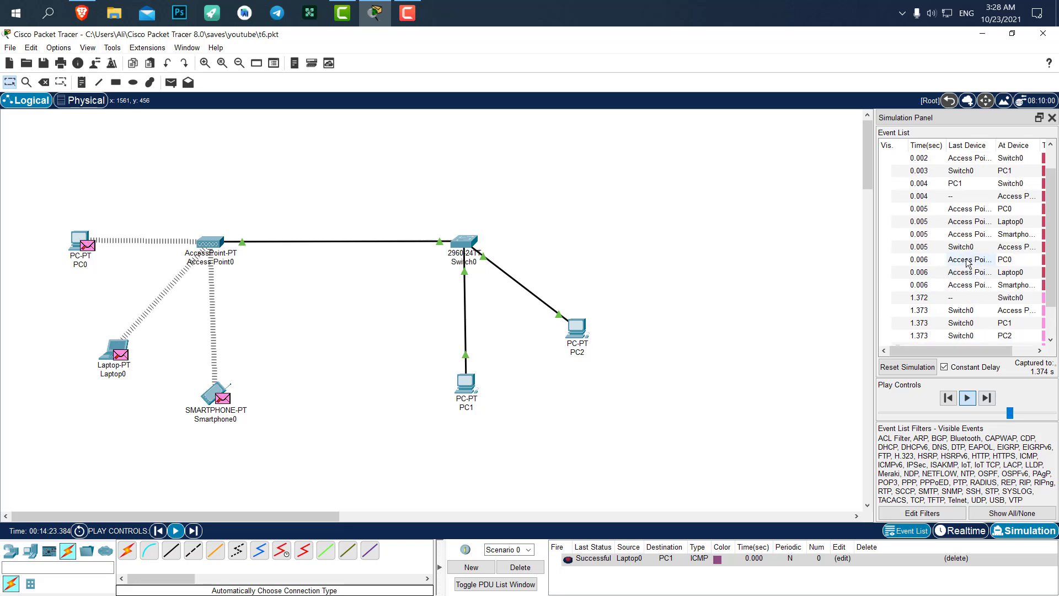
{"action": "left_click", "coordinate": [967, 398]}
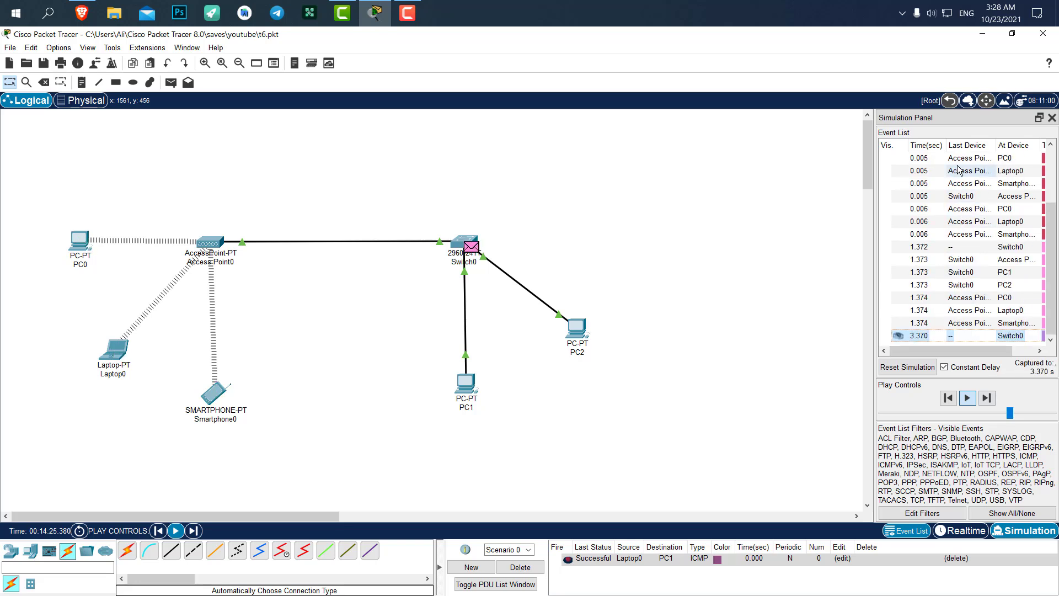
{"action": "left_click", "coordinate": [985, 398]}
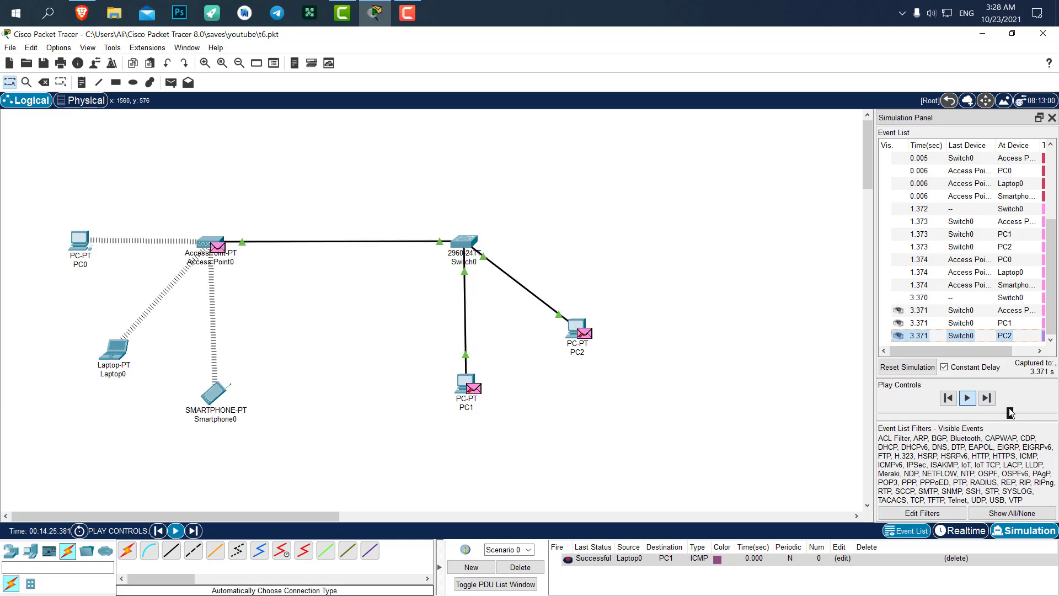
{"action": "left_click", "coordinate": [967, 397]}
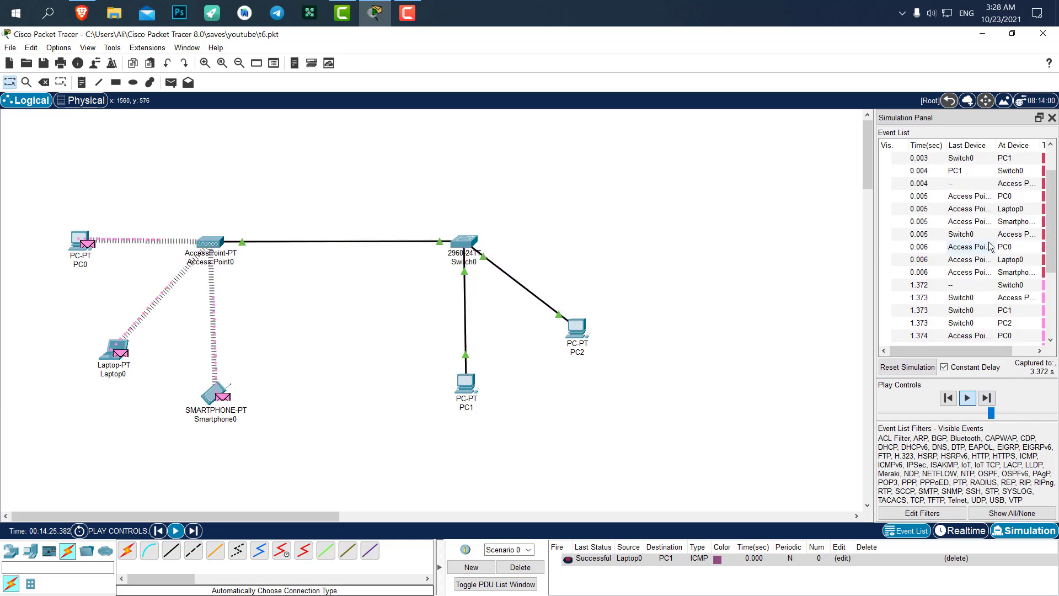
{"action": "left_click", "coordinate": [967, 397]}
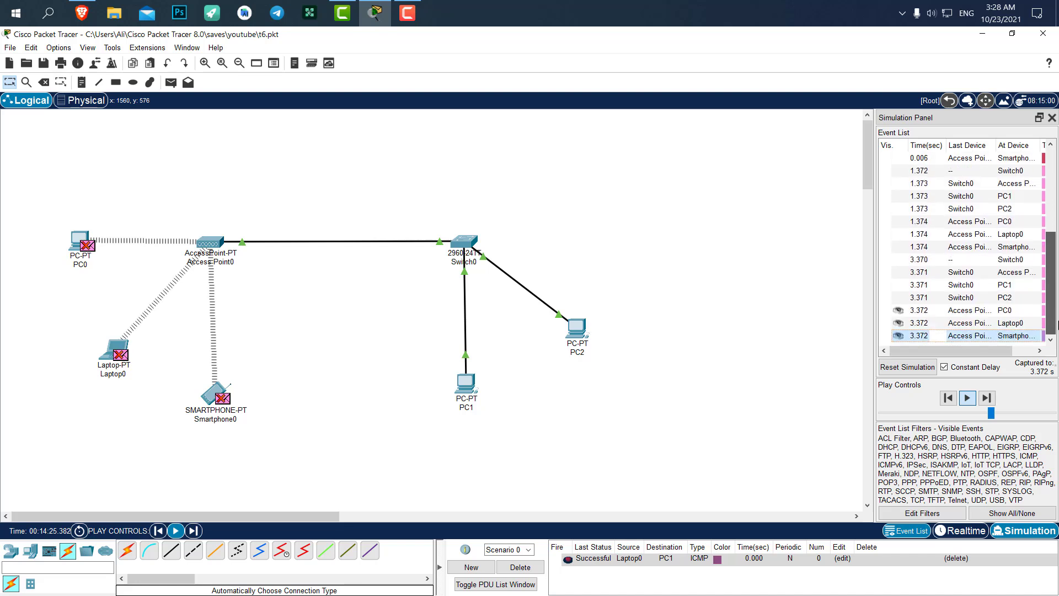
{"action": "left_click", "coordinate": [967, 398]}
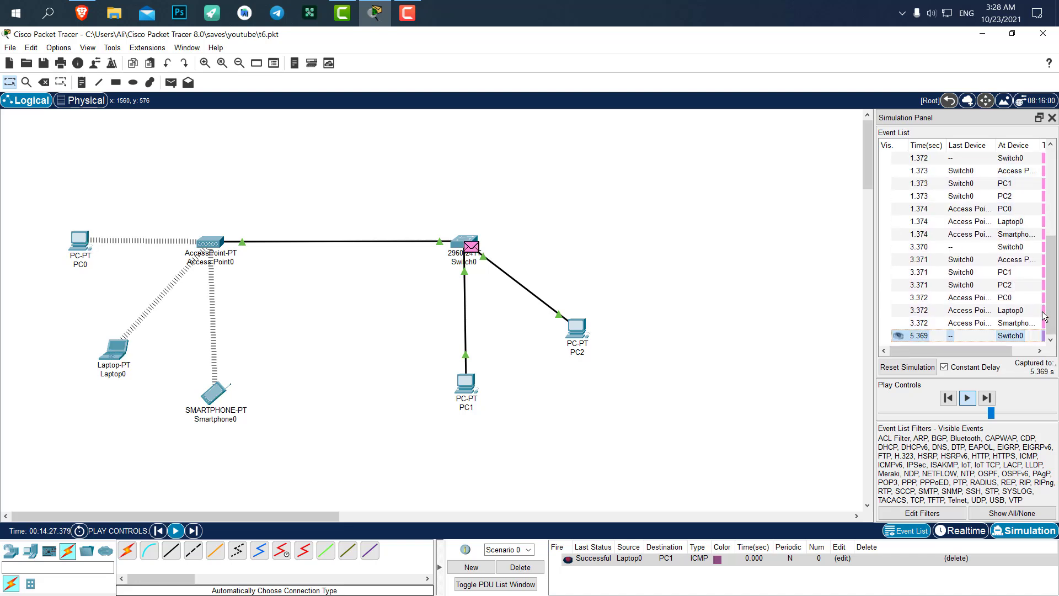
{"action": "left_click", "coordinate": [967, 398]}
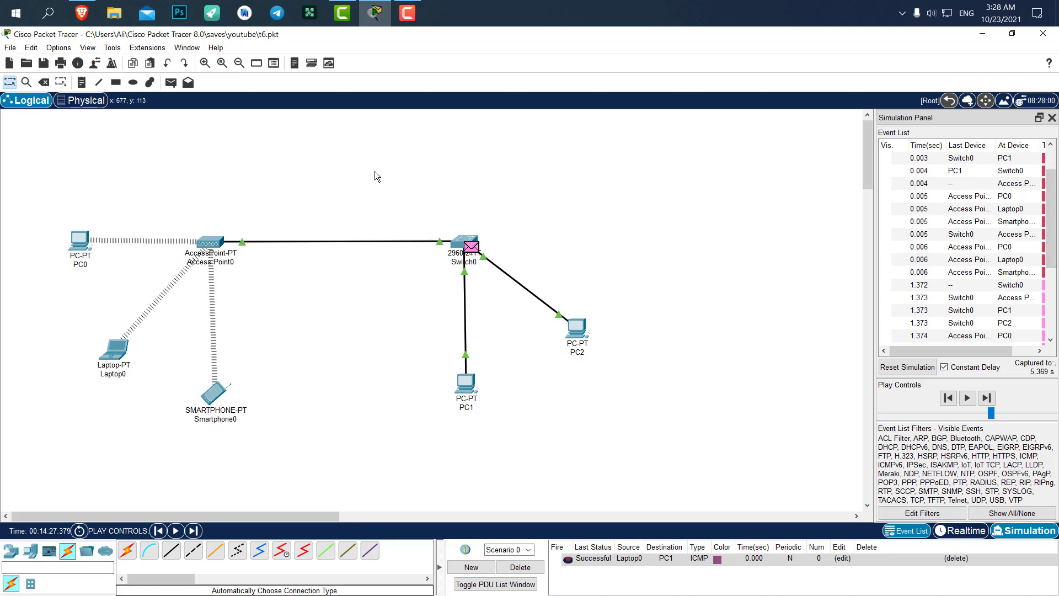
{"action": "mouse_move", "coordinate": [252, 169]}
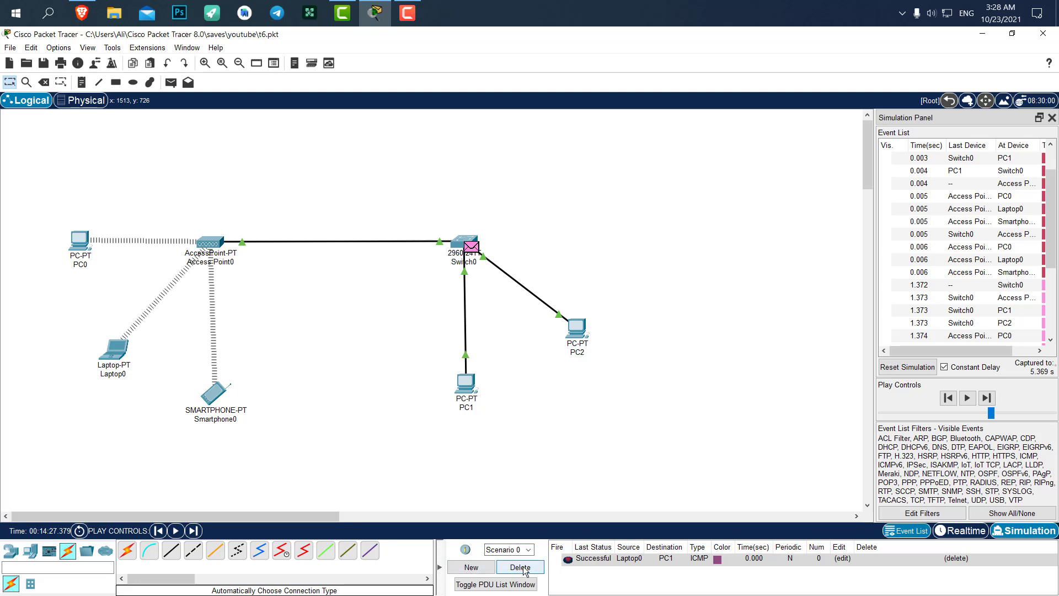
Step: Delete the Laptop0→PC1 ping scenario PDU and close the Simulation Panel
{"action": "left_click", "coordinate": [520, 567]}
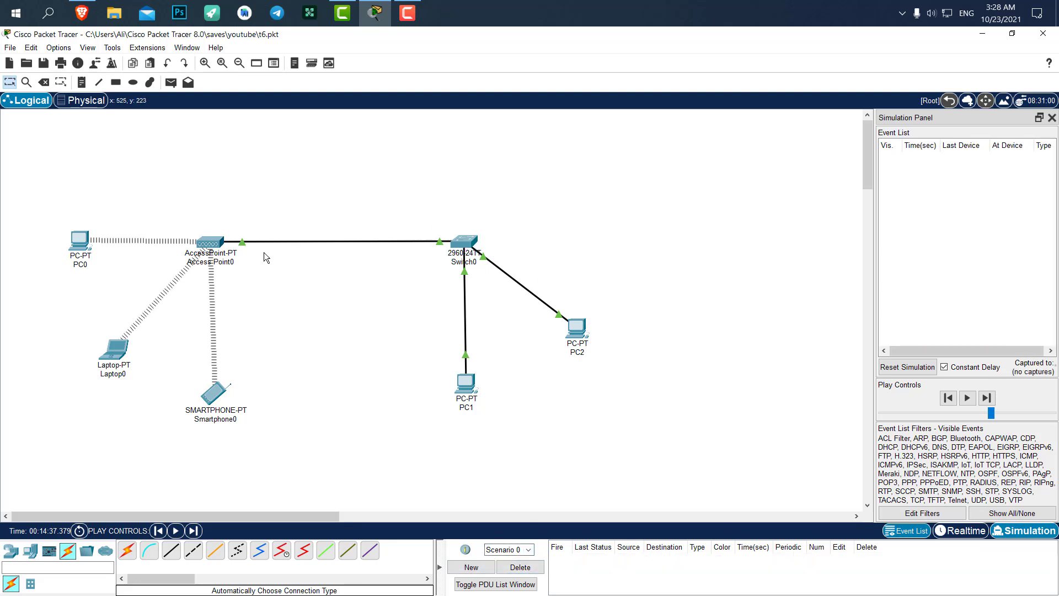
{"action": "mouse_move", "coordinate": [957, 191]}
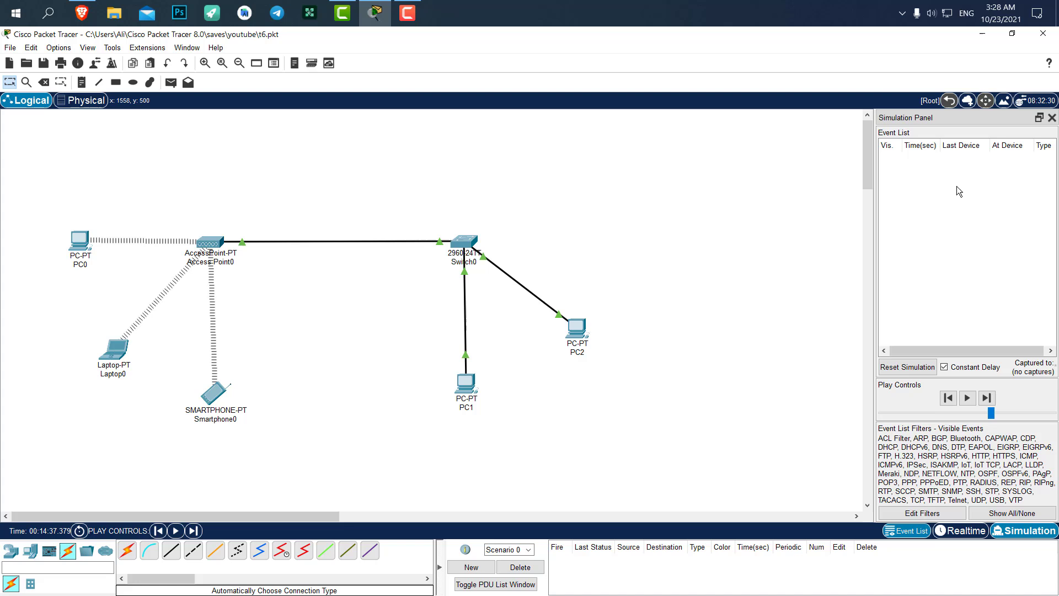
{"action": "left_click", "coordinate": [1052, 116]}
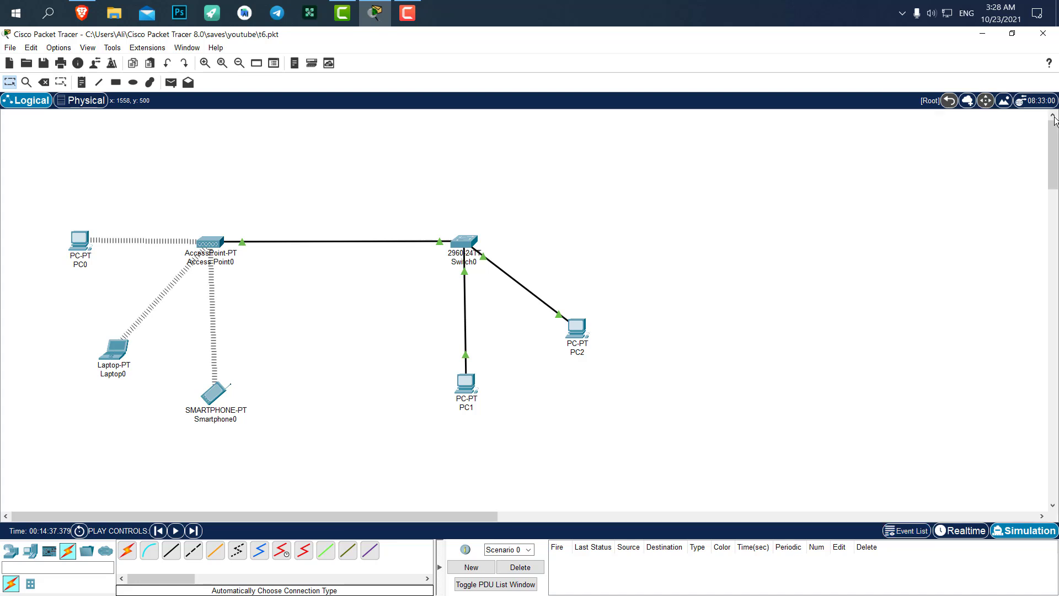
{"action": "mouse_move", "coordinate": [814, 171]}
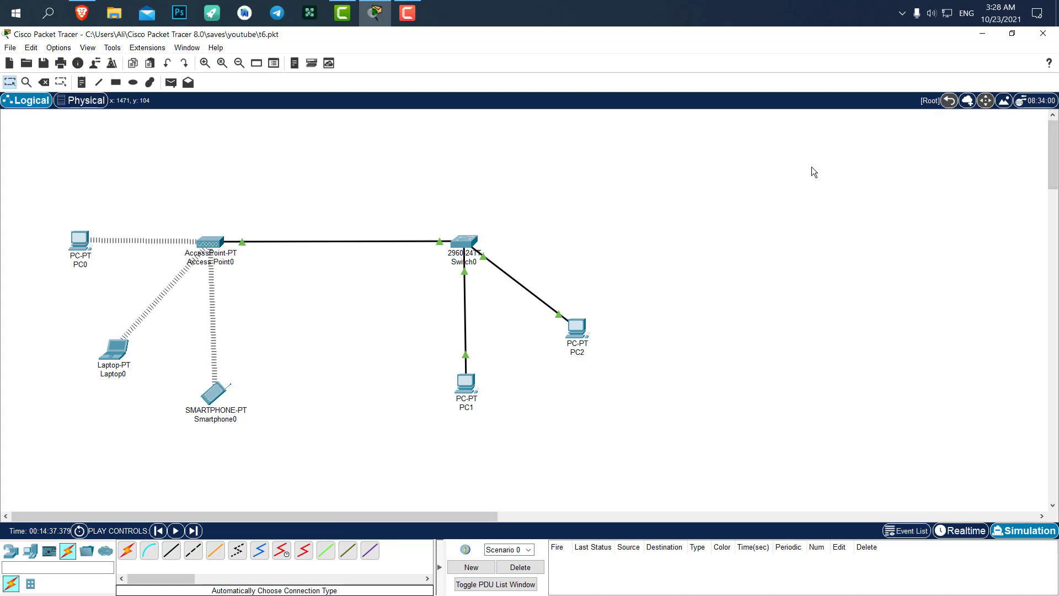
{"action": "mouse_move", "coordinate": [802, 177]}
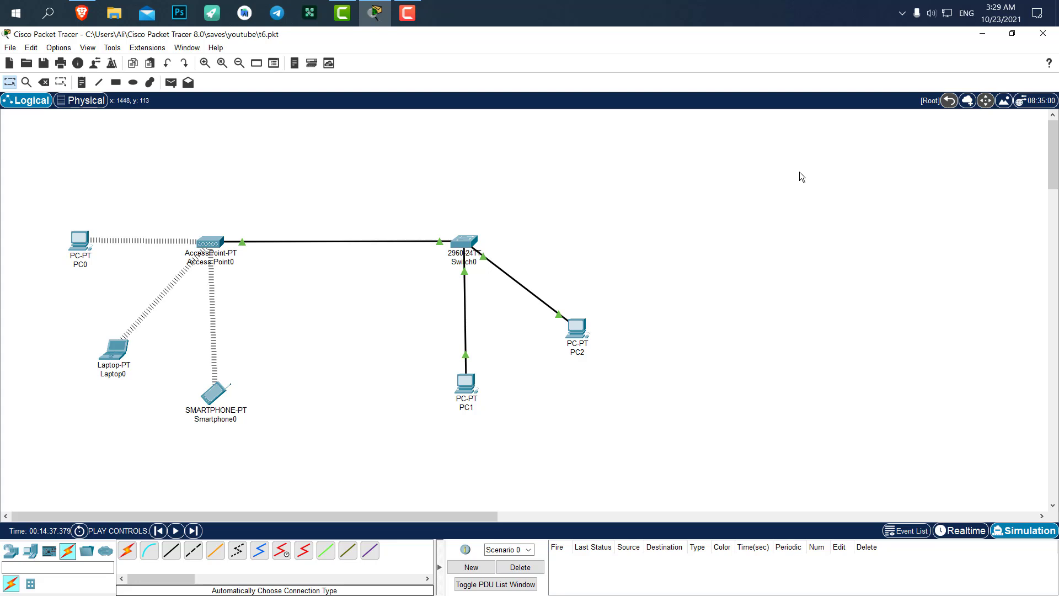